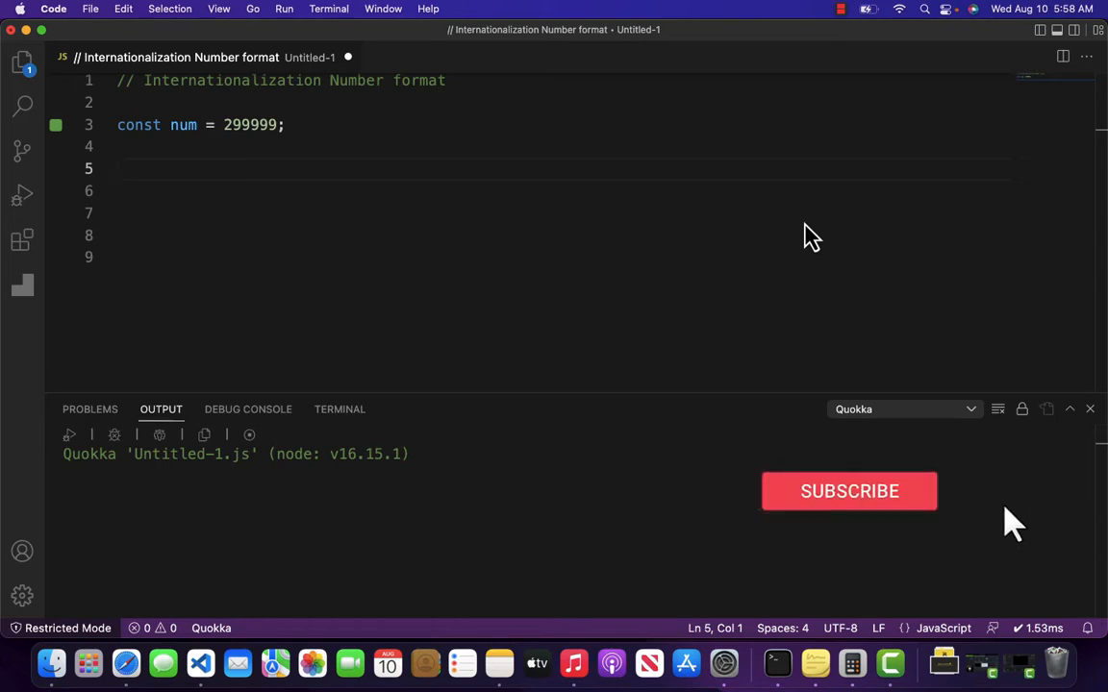
Write the comment // 299,999 on the empty line below the num constant.
{"action": "left_click", "coordinate": [850, 493]}
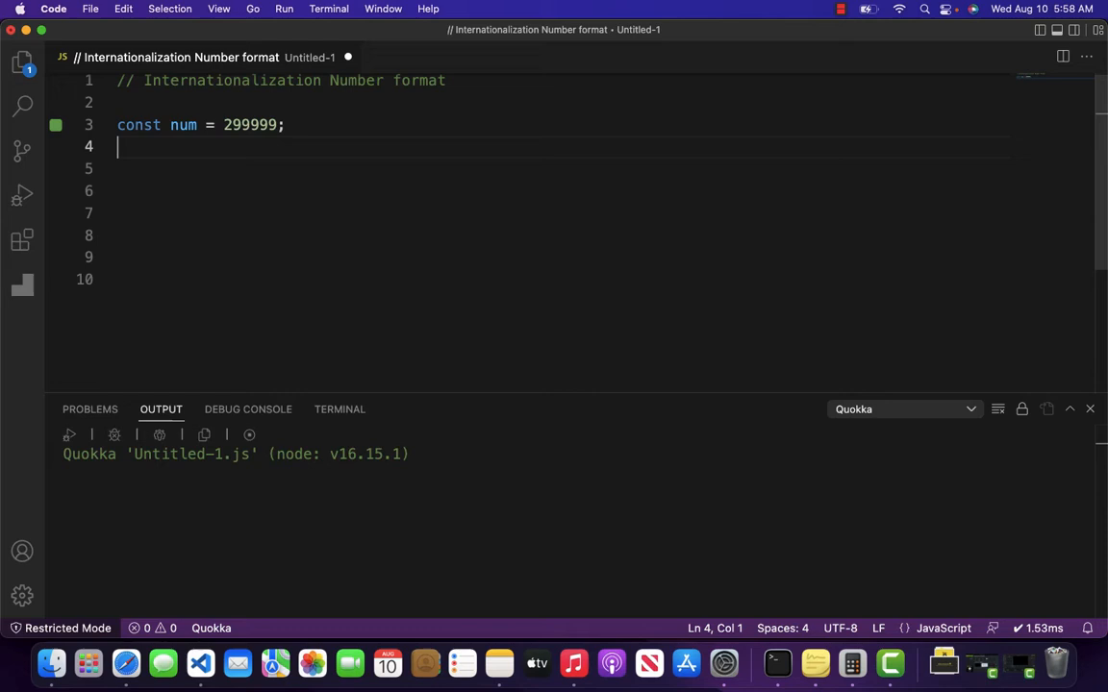
{"action": "type", "text": "// 2"}
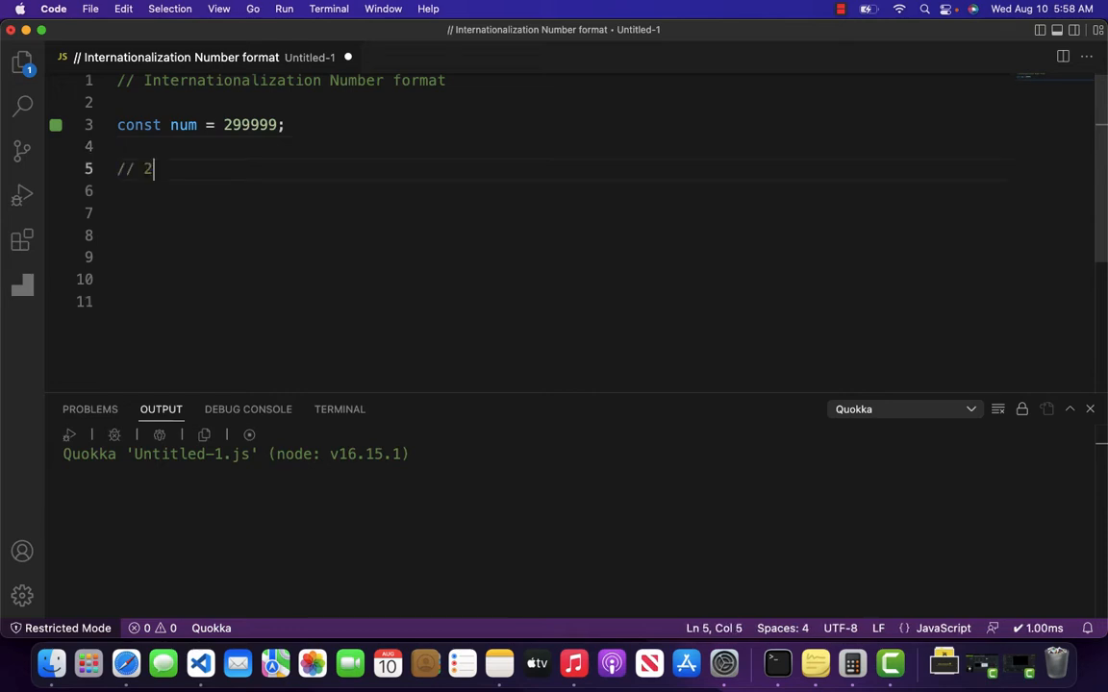
{"action": "type", "text": "99,999"}
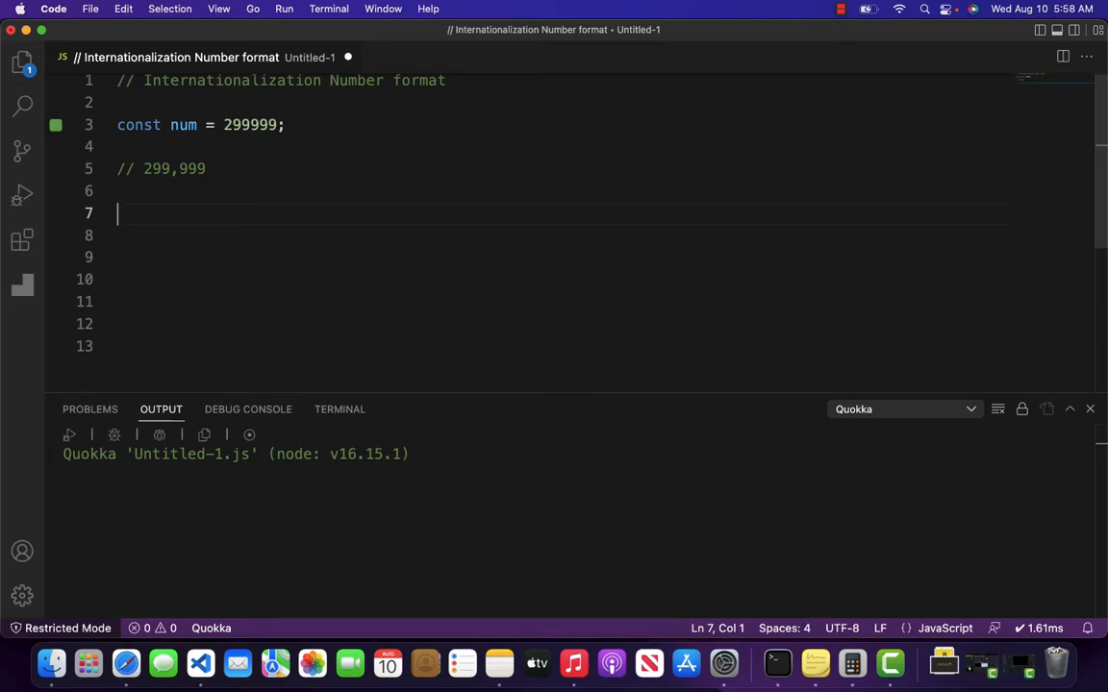
Log new Intl.NumberFormat().format(num) so Quokka prints 299,999.
{"action": "type", "text": "console.log("}
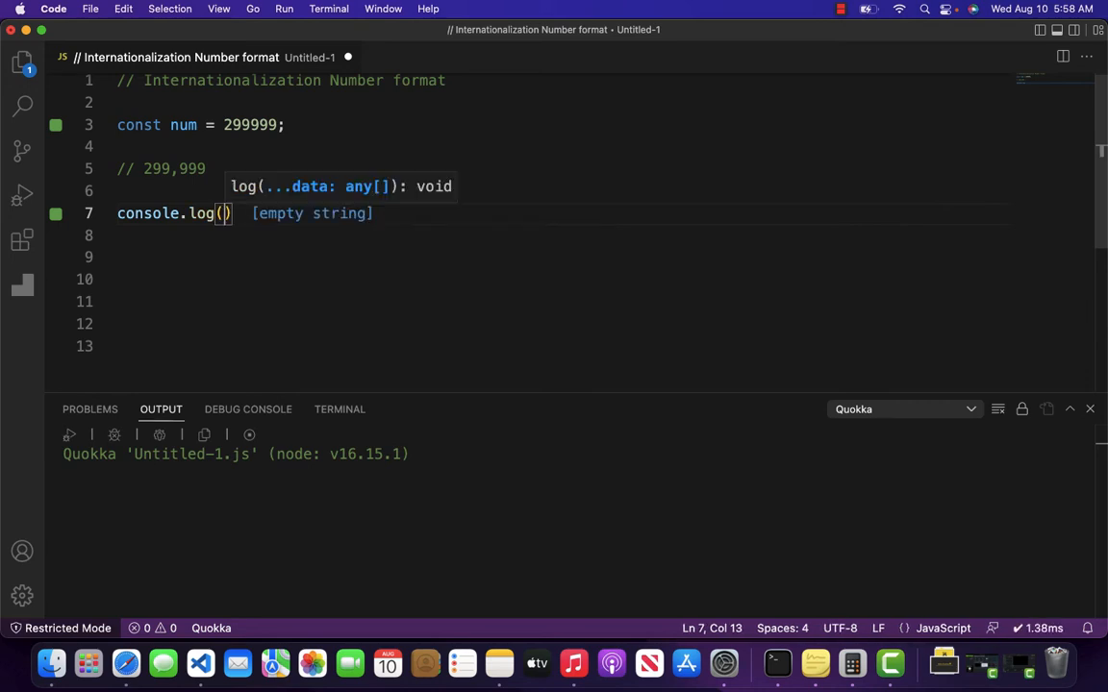
{"action": "type", "text": "new N"}
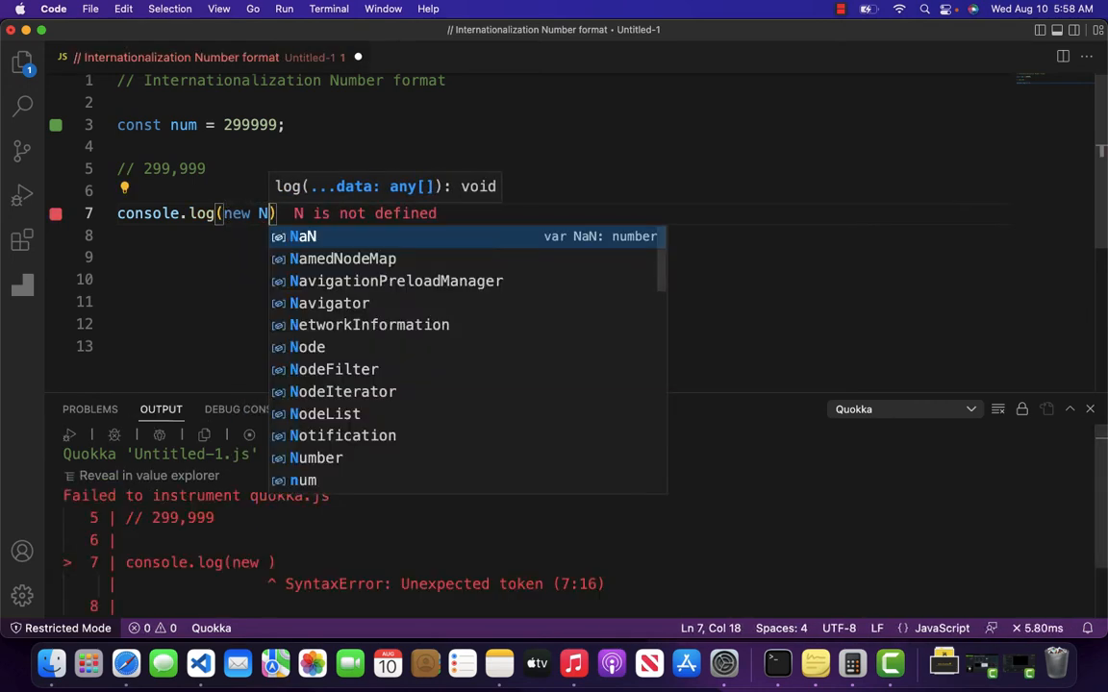
{"action": "type", "text": "ntl"}
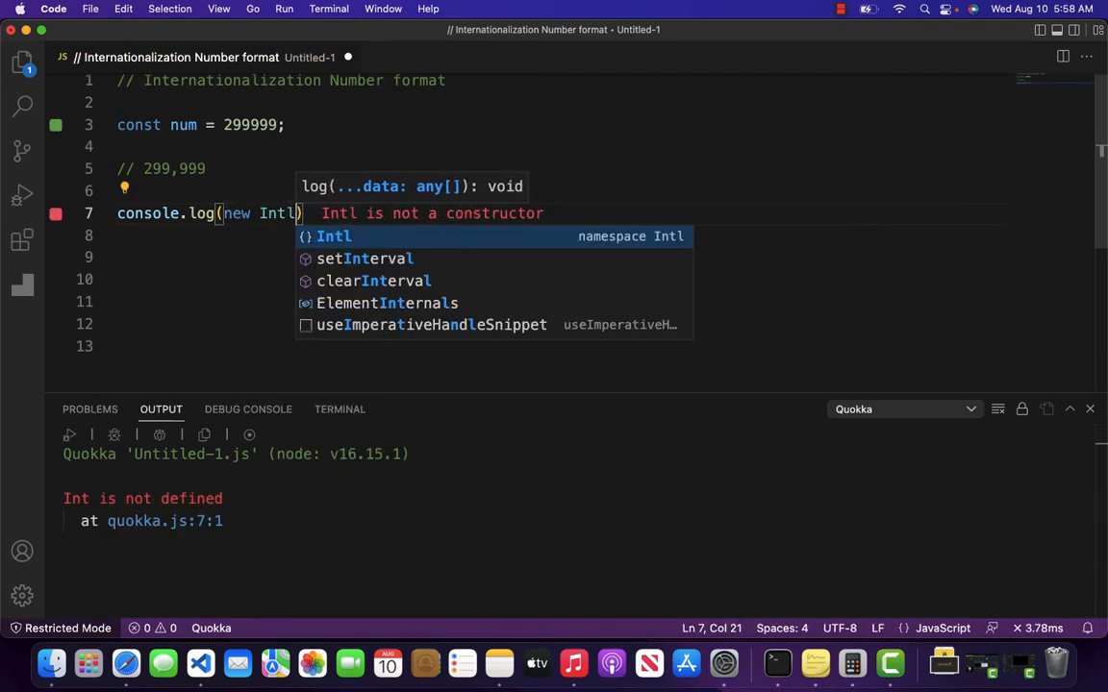
{"action": "type", "text": ".num"}
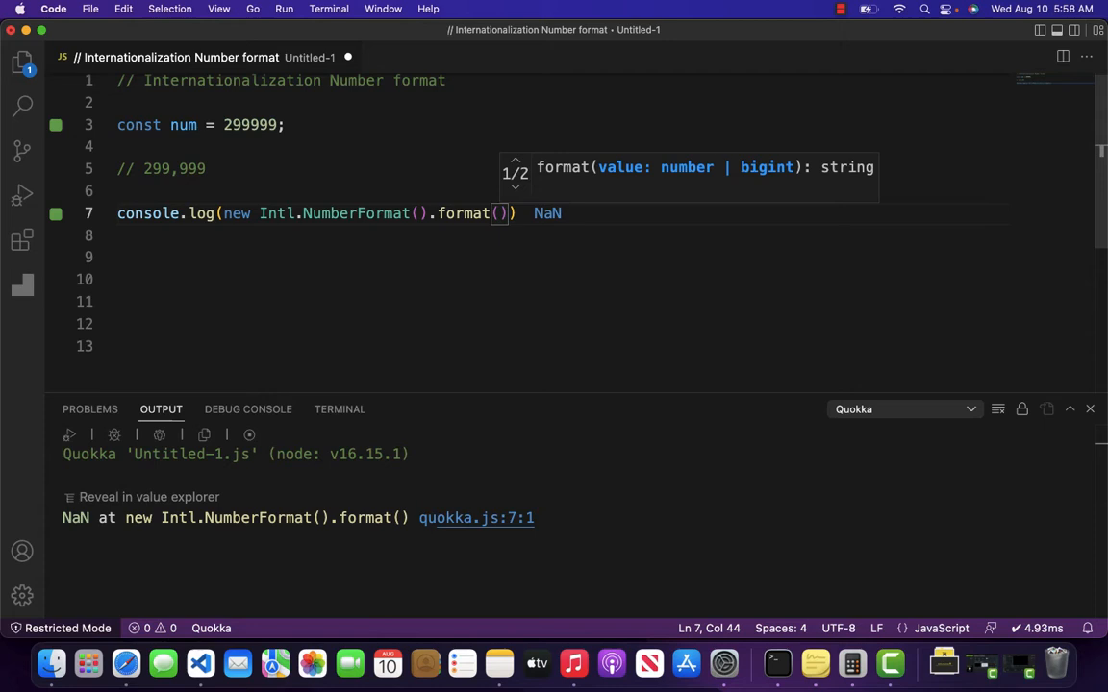
{"action": "type", "text": "num"}
{"action": "type", "text": "// American region"}
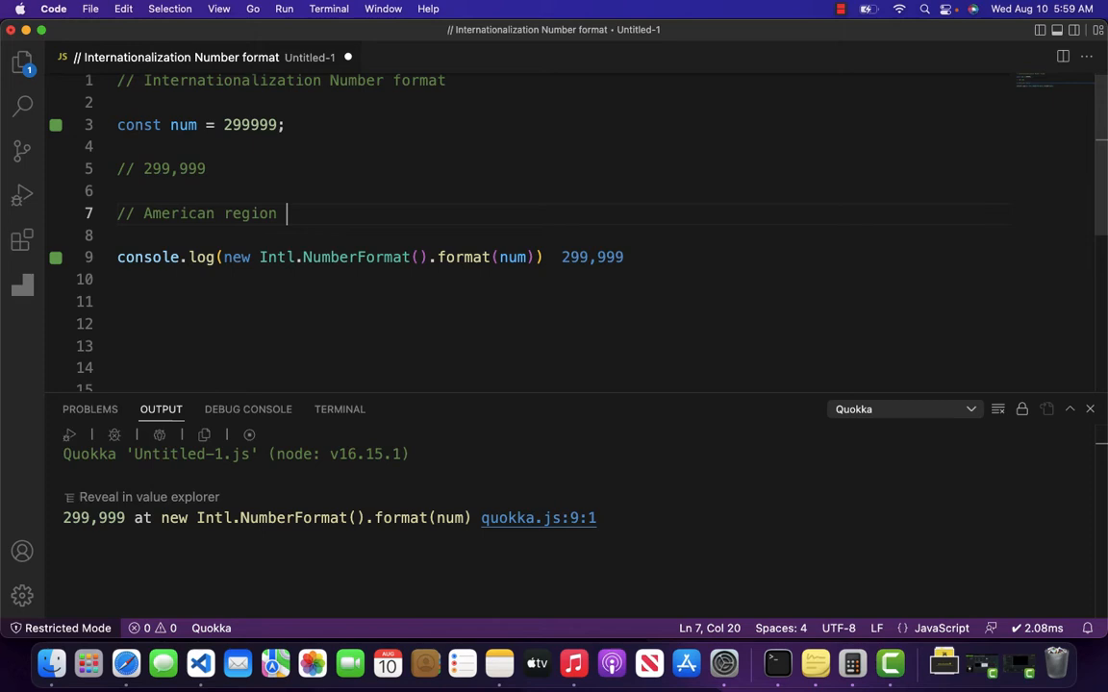
Complete comments as 'American region -> 299,999' and 'Eur region -> 299.999'.
{"action": "type", "text": "->"}
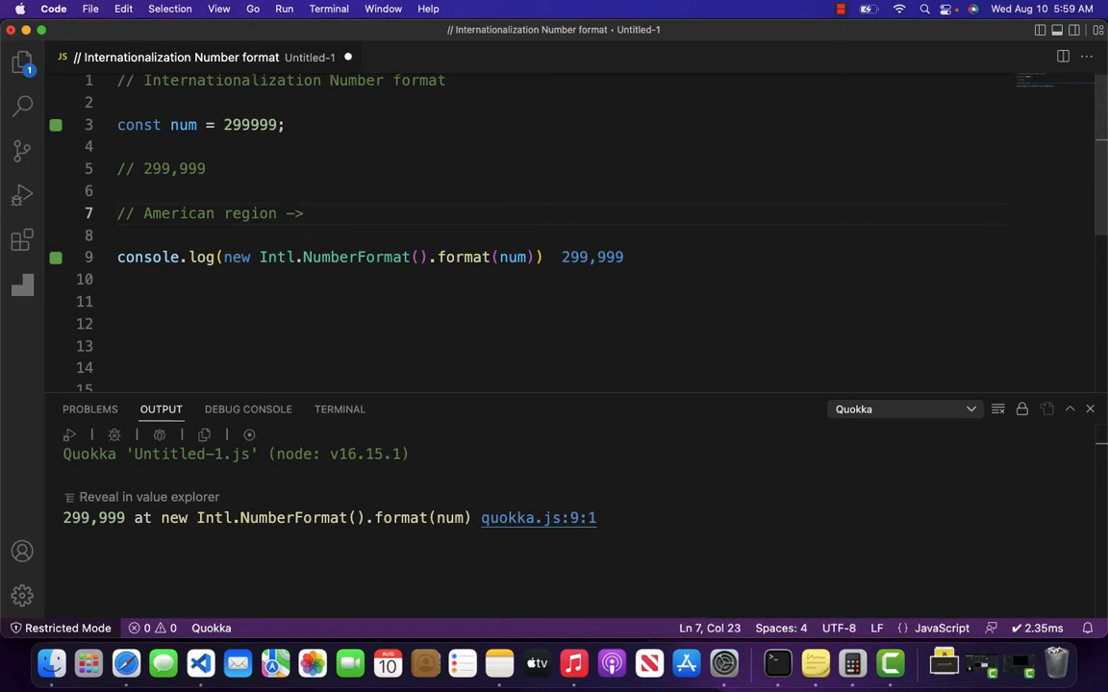
{"action": "type", "text": "299,999"}
{"action": "left_click", "coordinate": [532, 237]}
{"action": "type", "text": "//"}
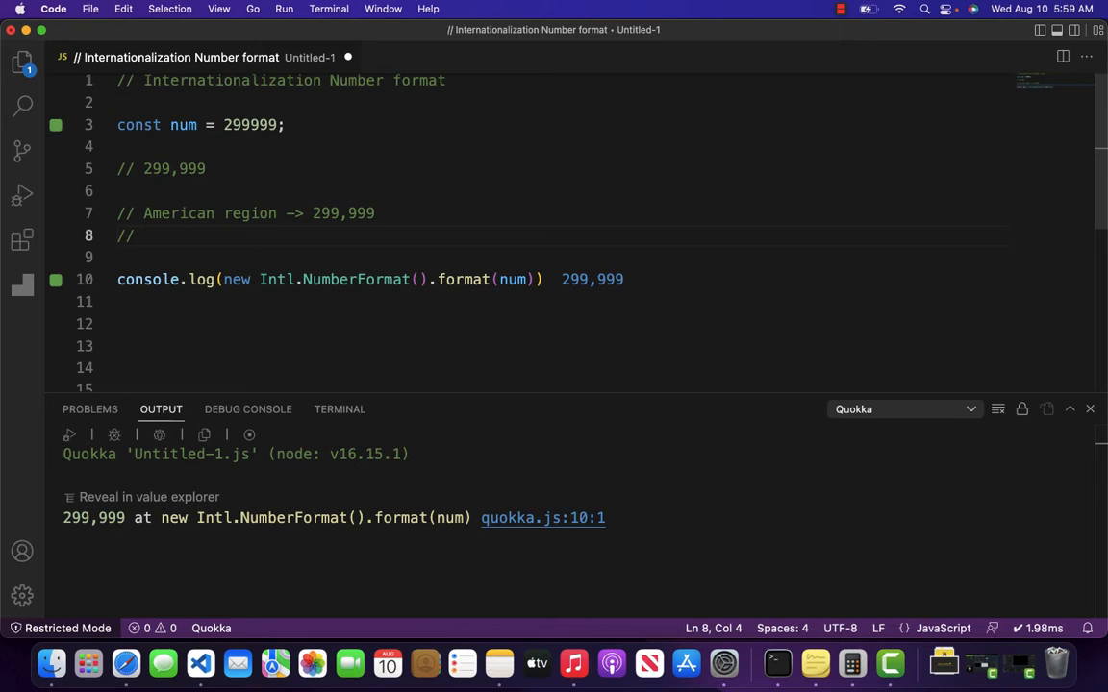
{"action": "type", "text": "Eur region"}
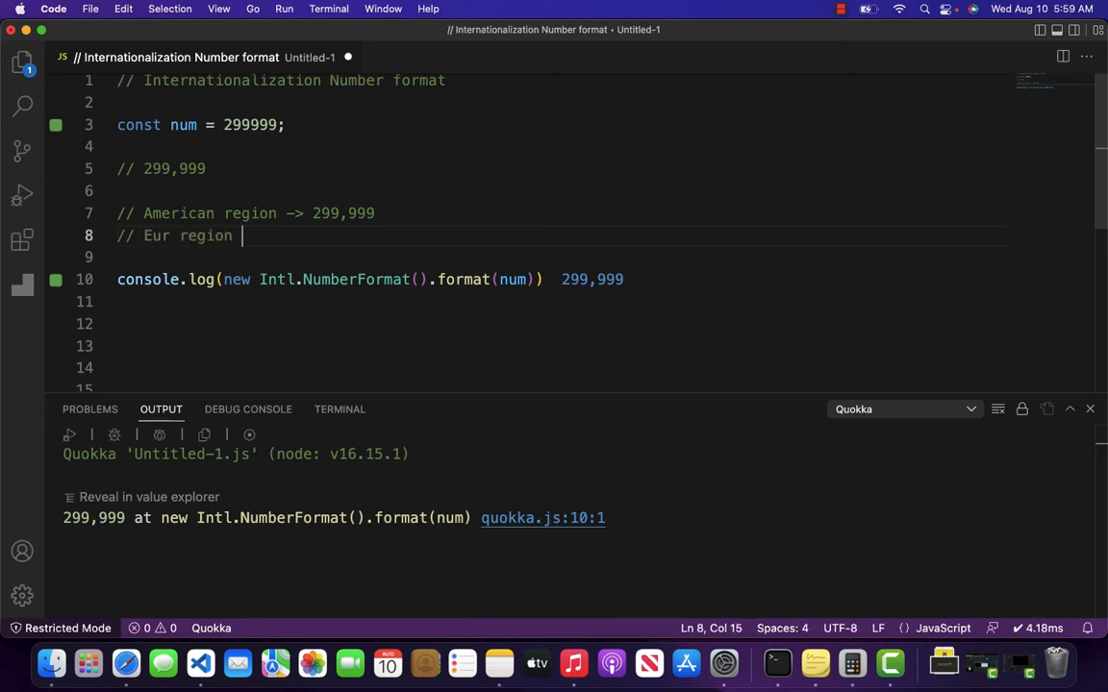
{"action": "type", "text": "->"}
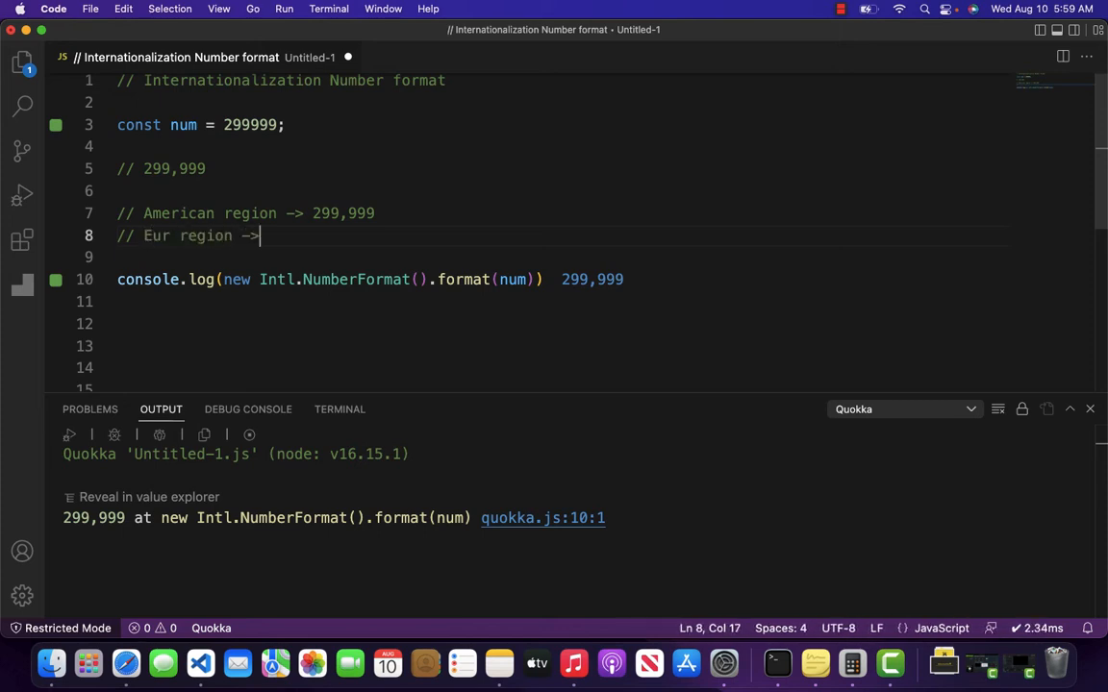
{"action": "type", "text": "299."}
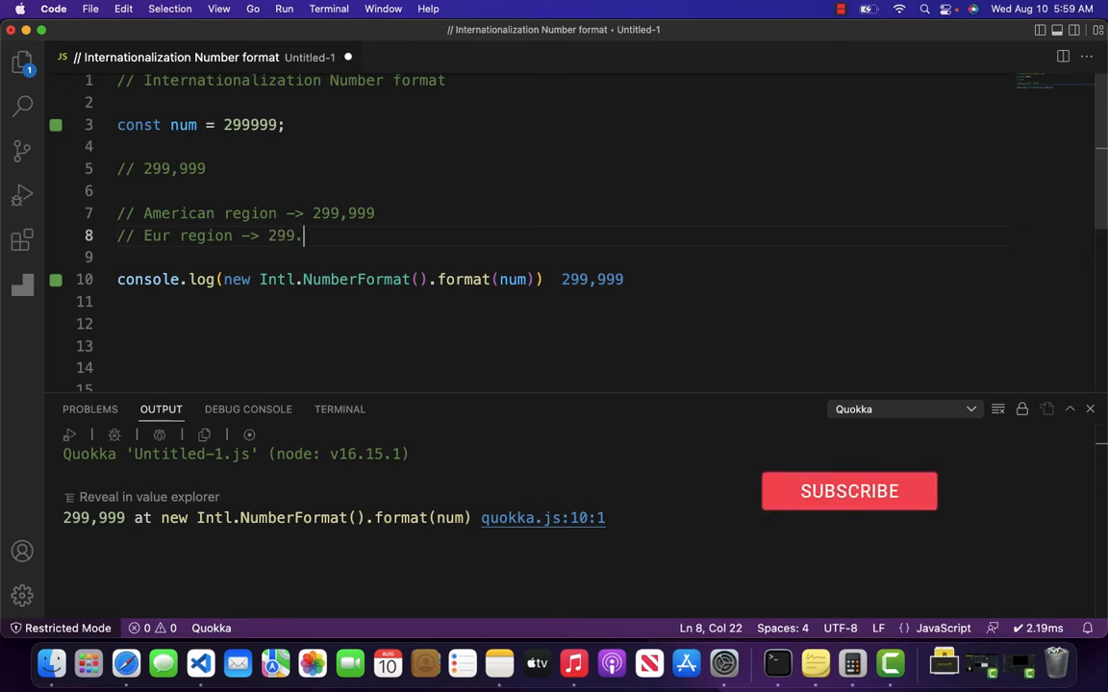
{"action": "type", "text": "999"}
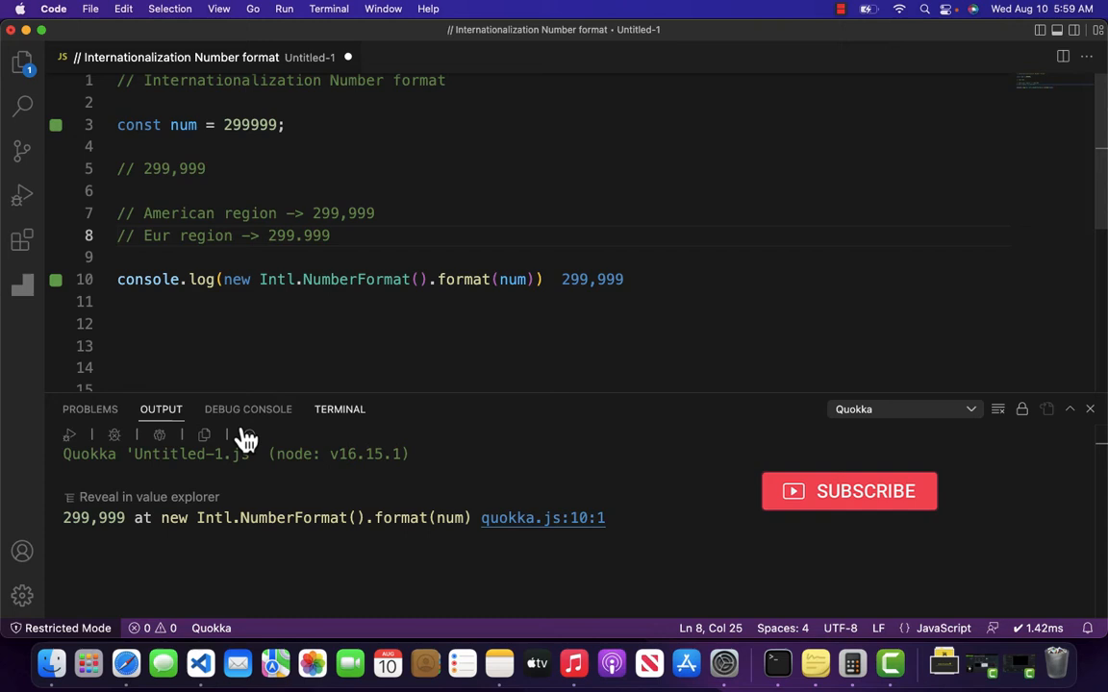
{"action": "left_click", "coordinate": [331, 235]}
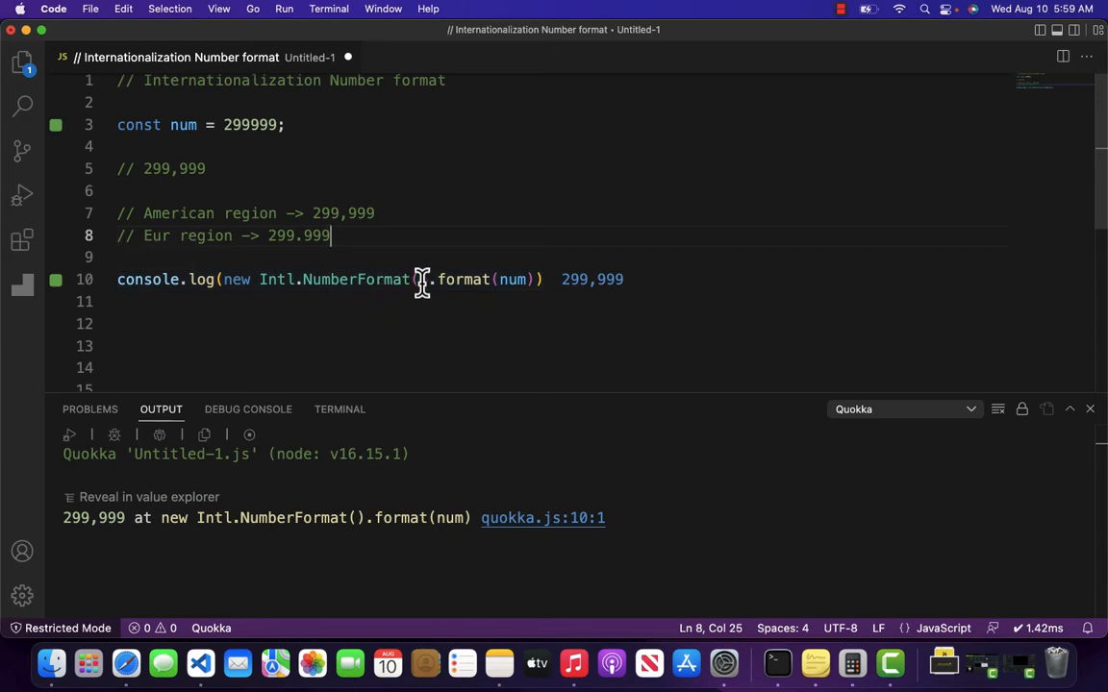
Pass 'en-US' to NumberFormat for 299,999, then swap it to 'de-DE' for 299.999.
{"action": "left_click", "coordinate": [420, 279]}
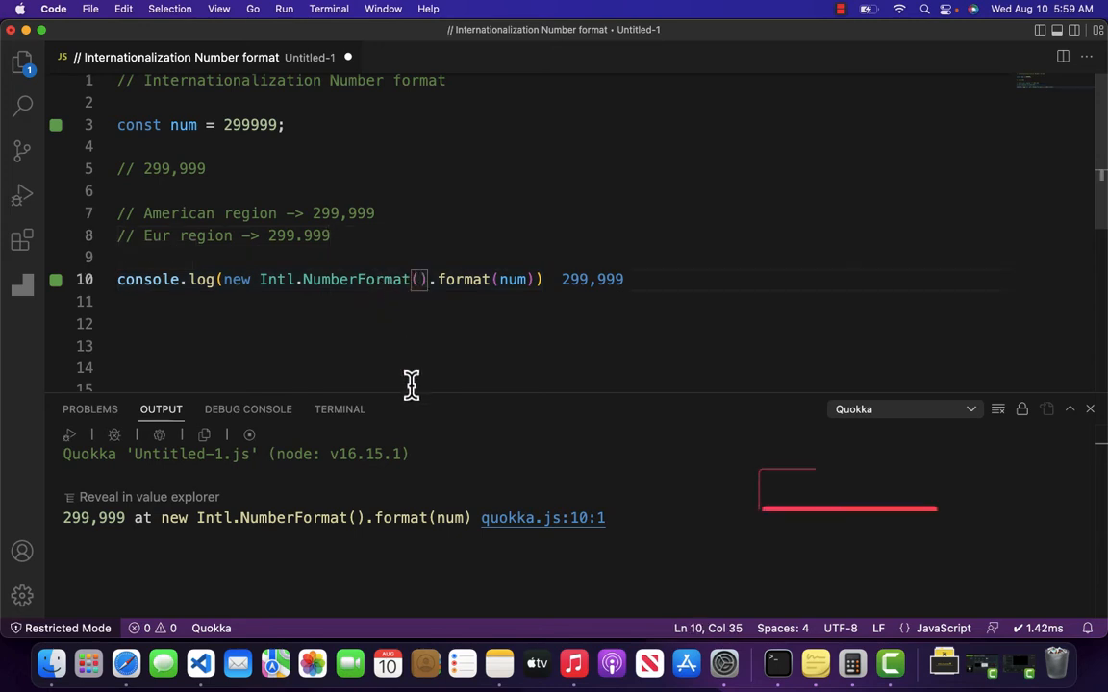
{"action": "type", "text": "''"}
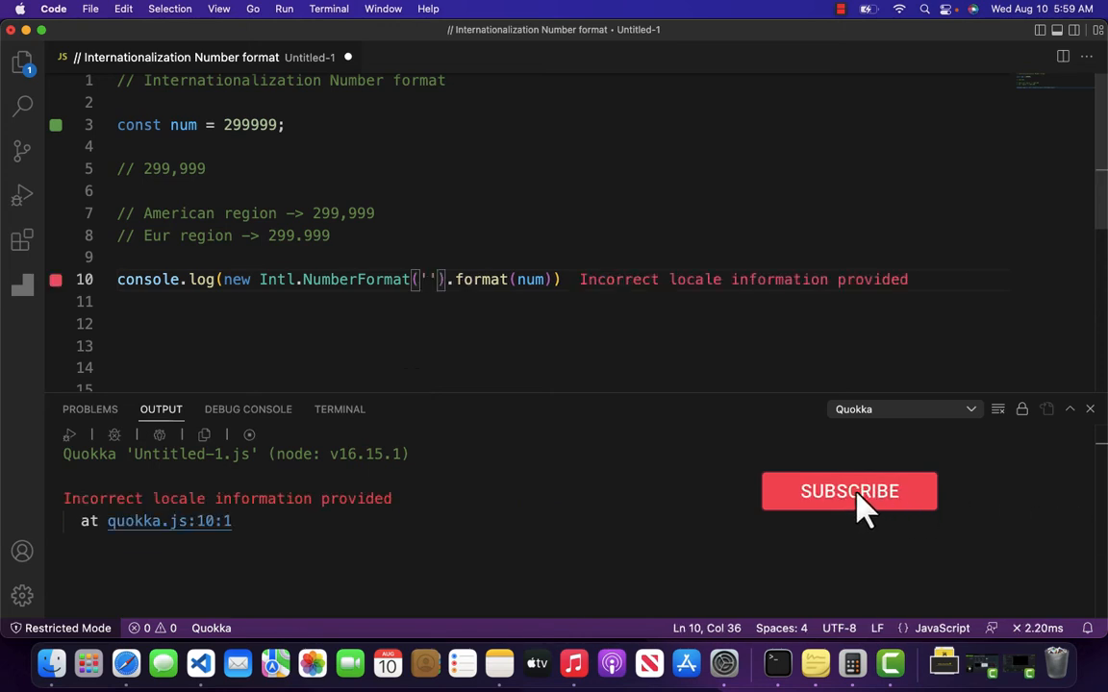
{"action": "type", "text": "en-US"}
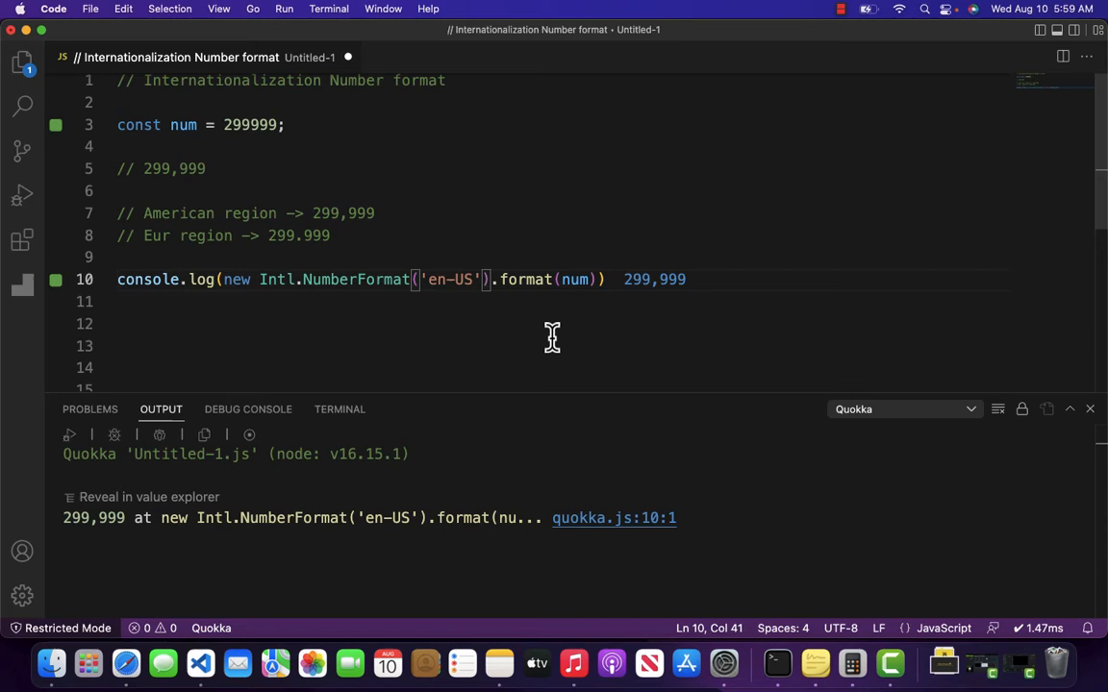
{"action": "mouse_move", "coordinate": [384, 177]}
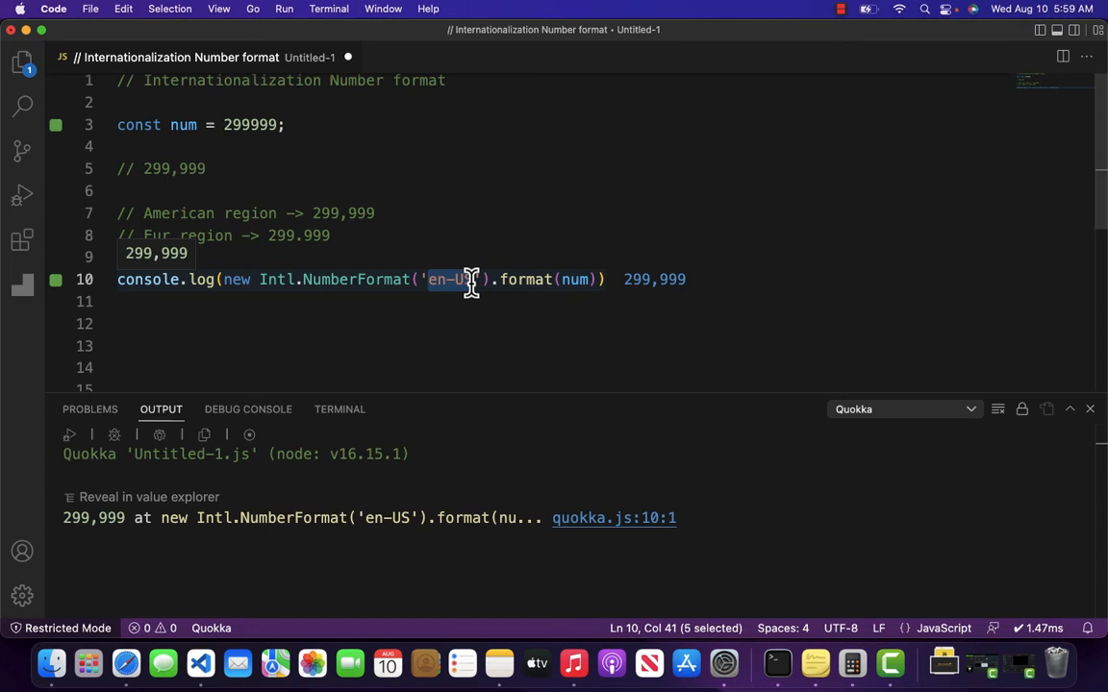
{"action": "type", "text": "de-DE"}
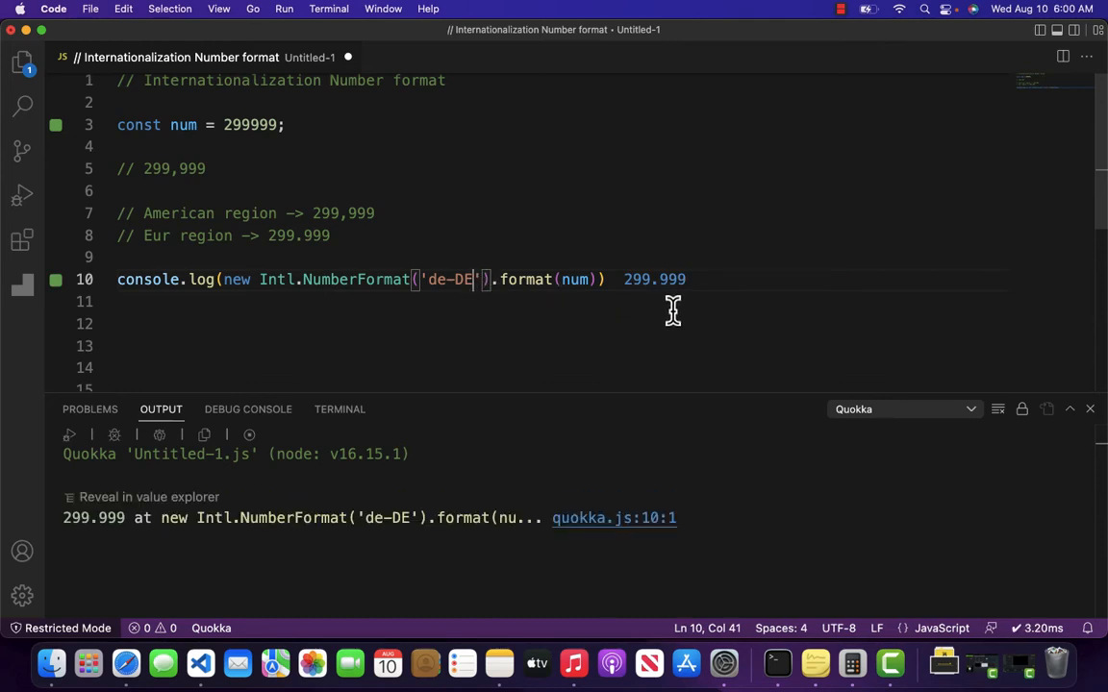
{"action": "mouse_move", "coordinate": [127, 524]}
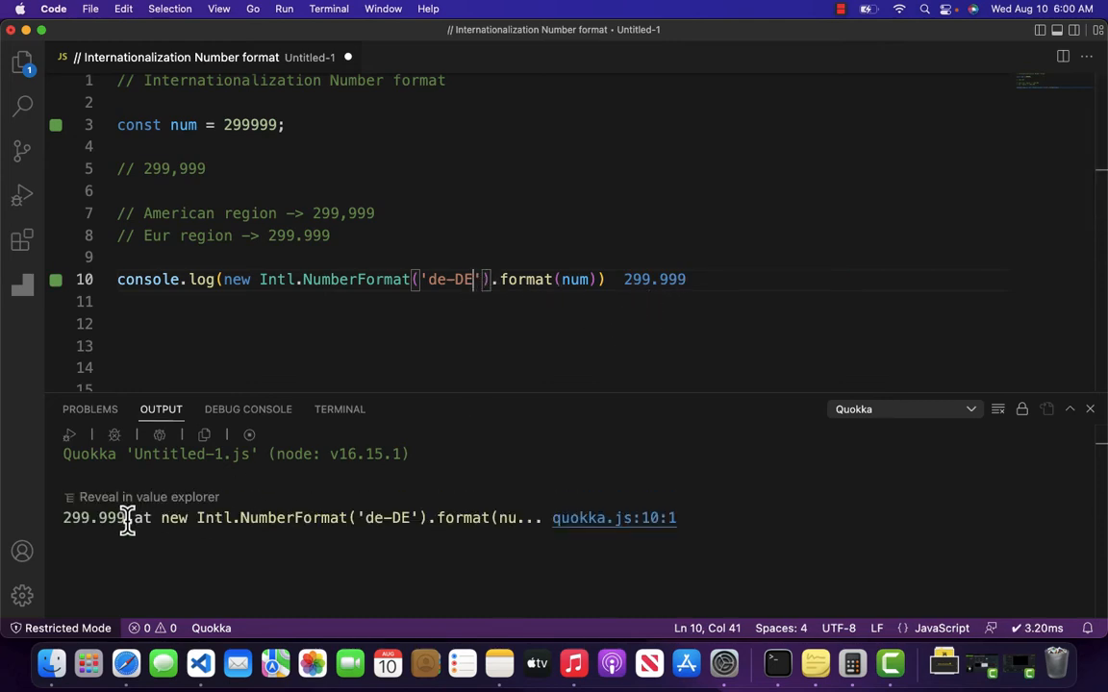
{"action": "double_click", "coordinate": [92, 518]}
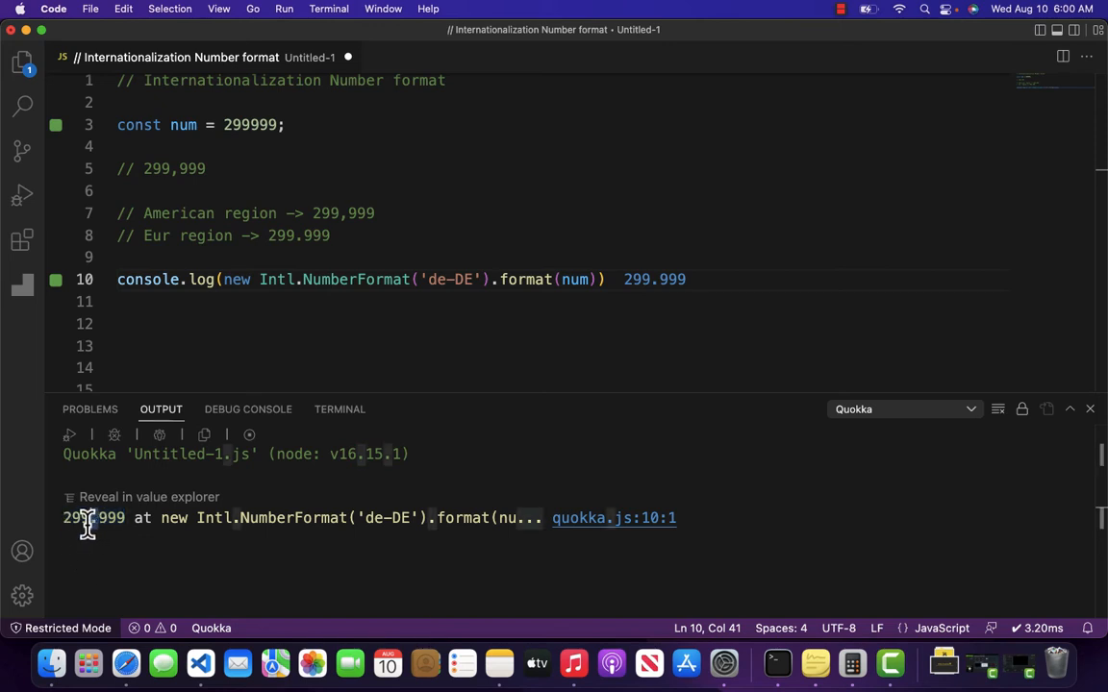
{"action": "mouse_move", "coordinate": [580, 331]}
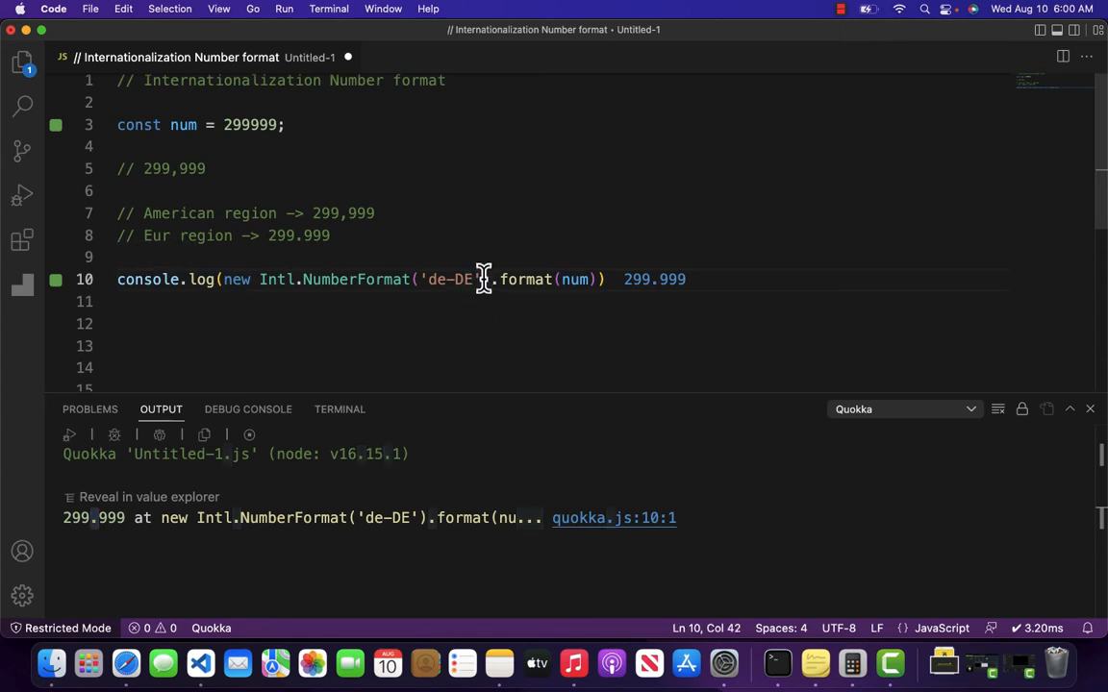
Add options {style:'currency', currency:'EUR'} so Quokka prints 299.999,00 €.
{"action": "type", "text": ", {"}
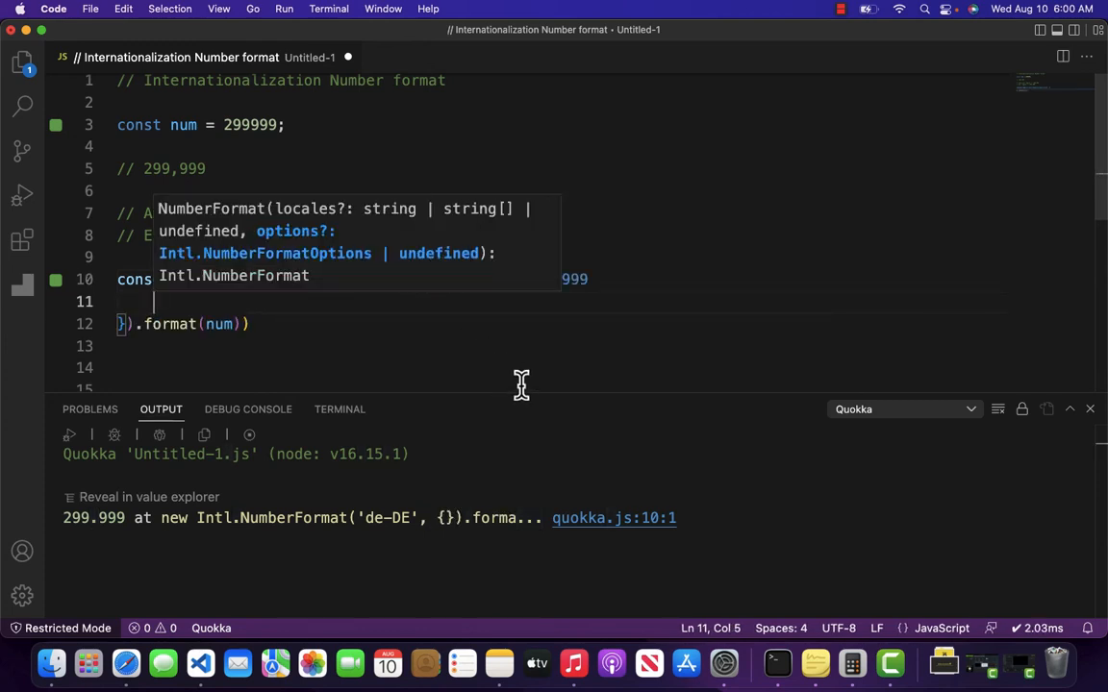
{"action": "type", "text": "s"}
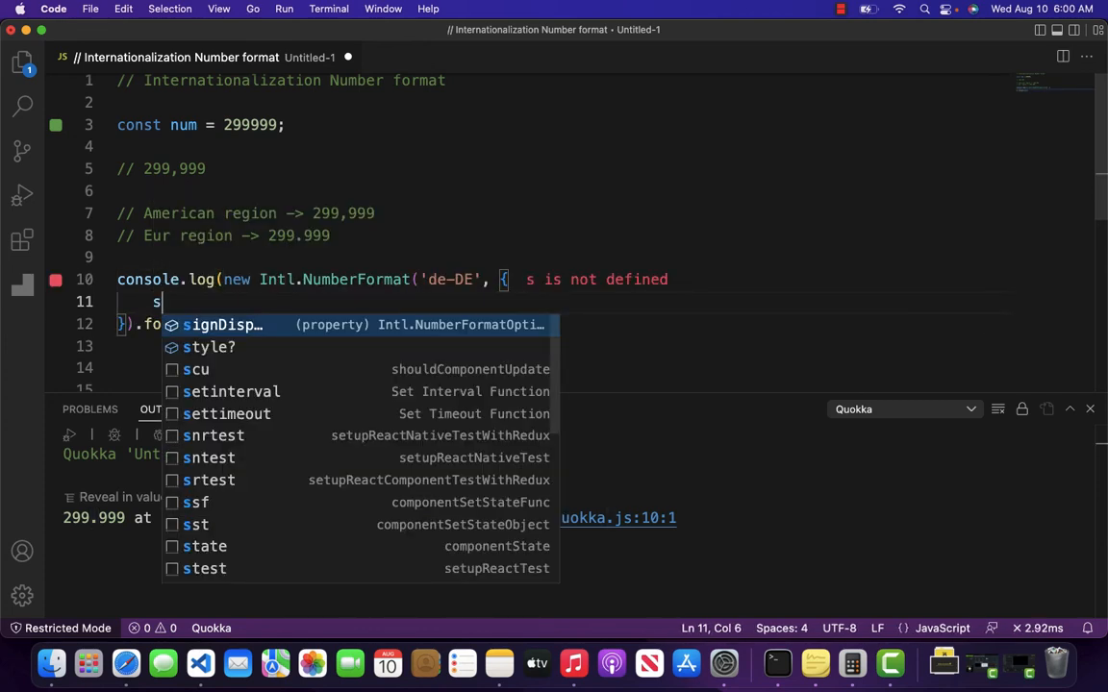
{"action": "type", "text": "tyle:"}
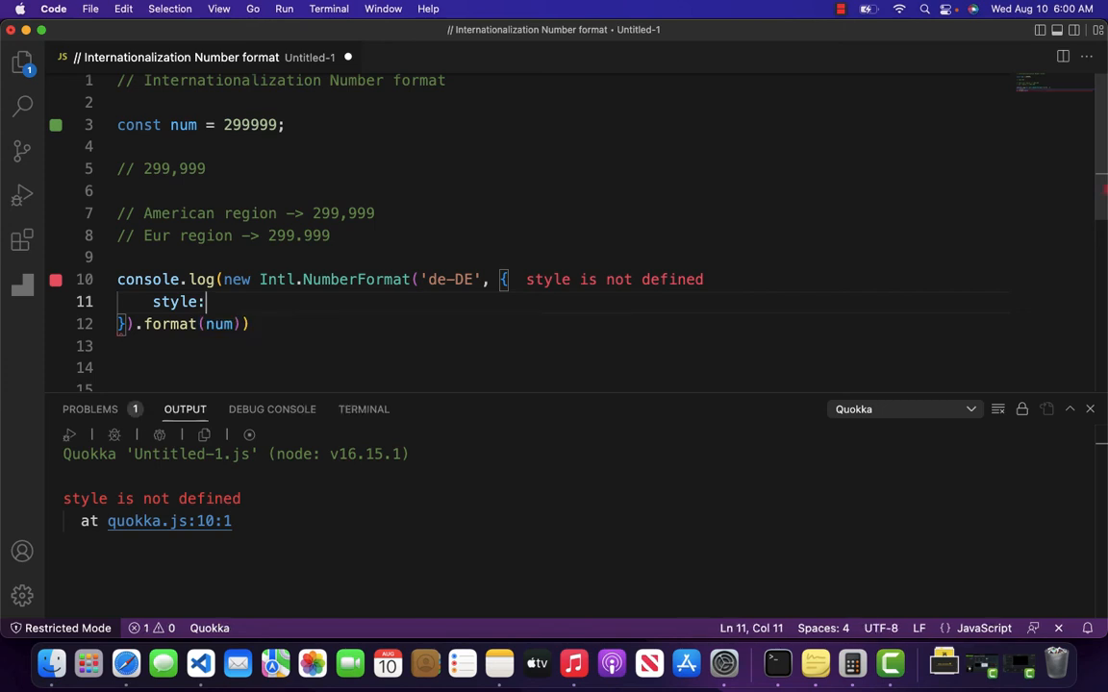
{"action": "type", "text": "'cu"}
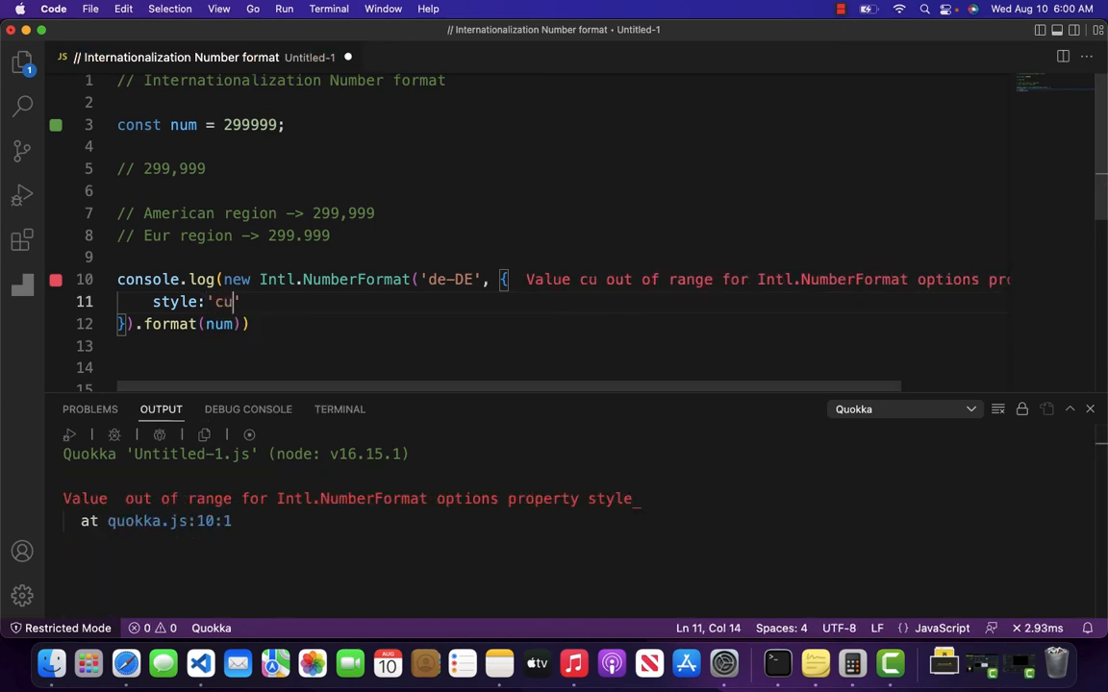
{"action": "type", "text": "rrency"}
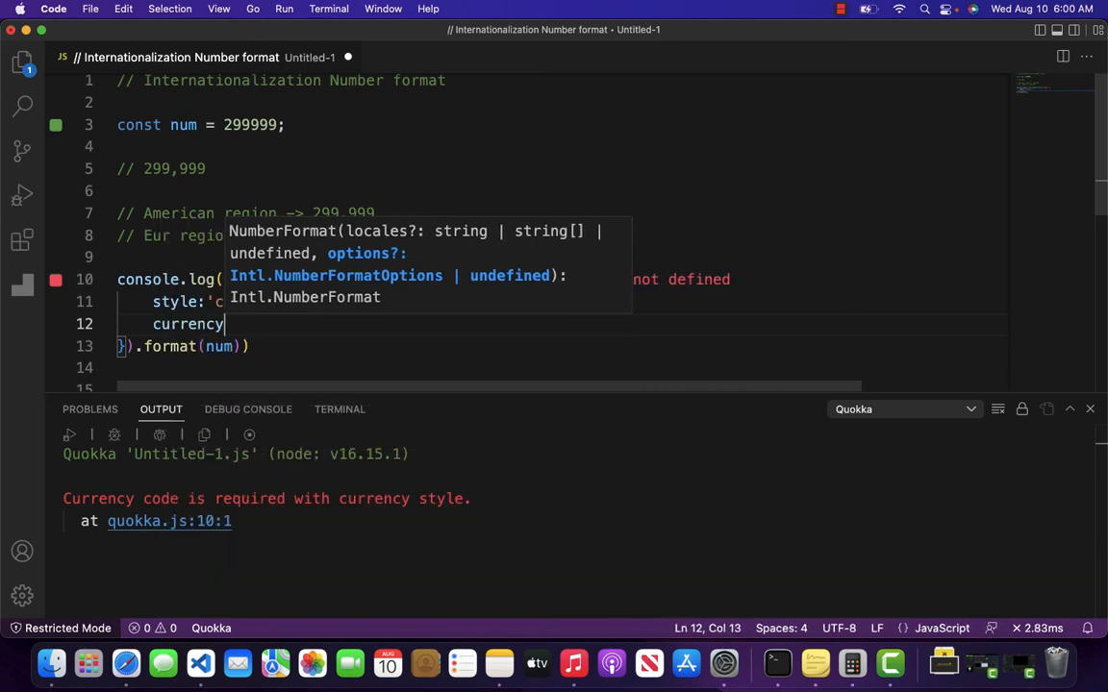
{"action": "type", "text": "''"}
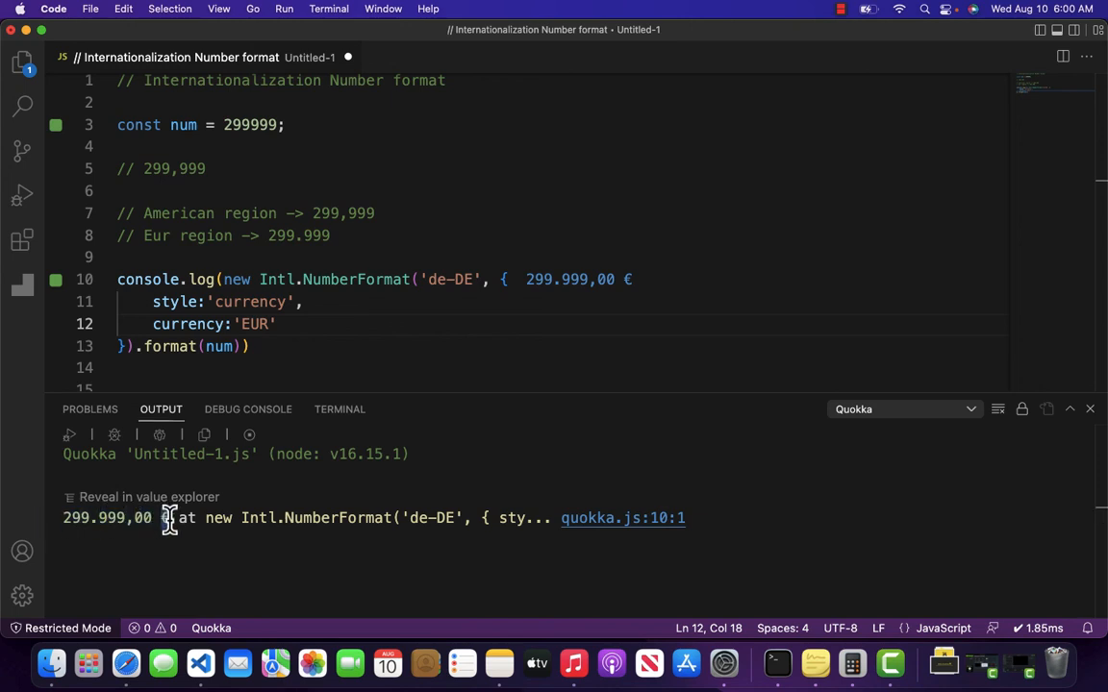
Change the locale to 'en-US' and currency to 'USD' so Quokka prints $299,999.00.
{"action": "double_click", "coordinate": [452, 279]}
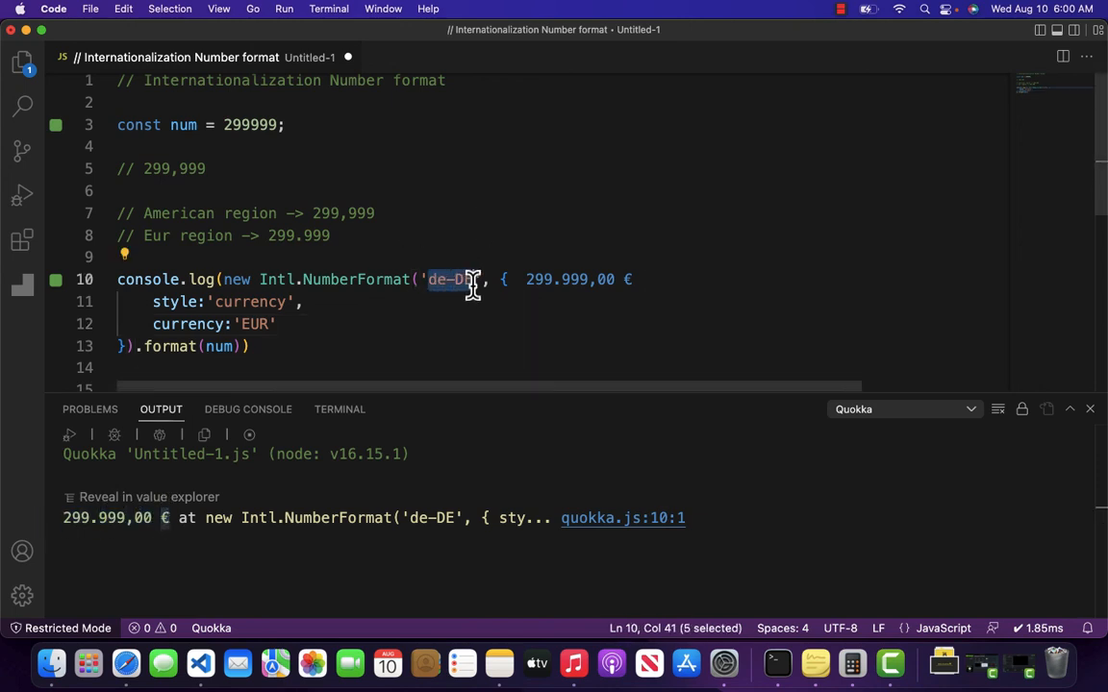
{"action": "type", "text": "en-US"}
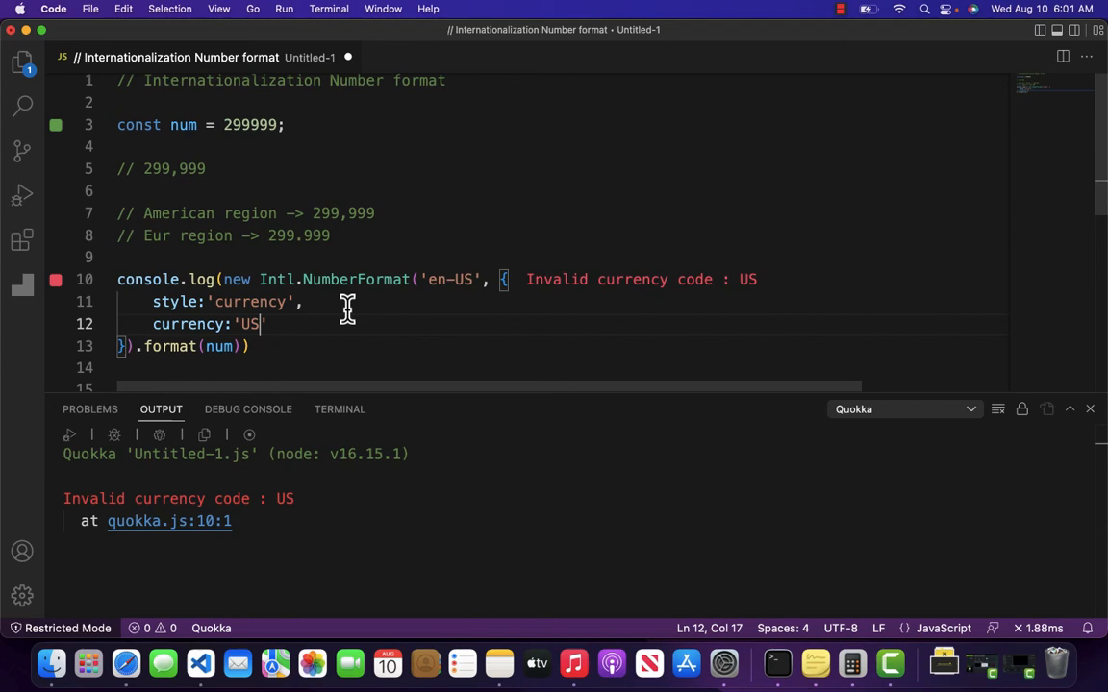
{"action": "type", "text": "D"}
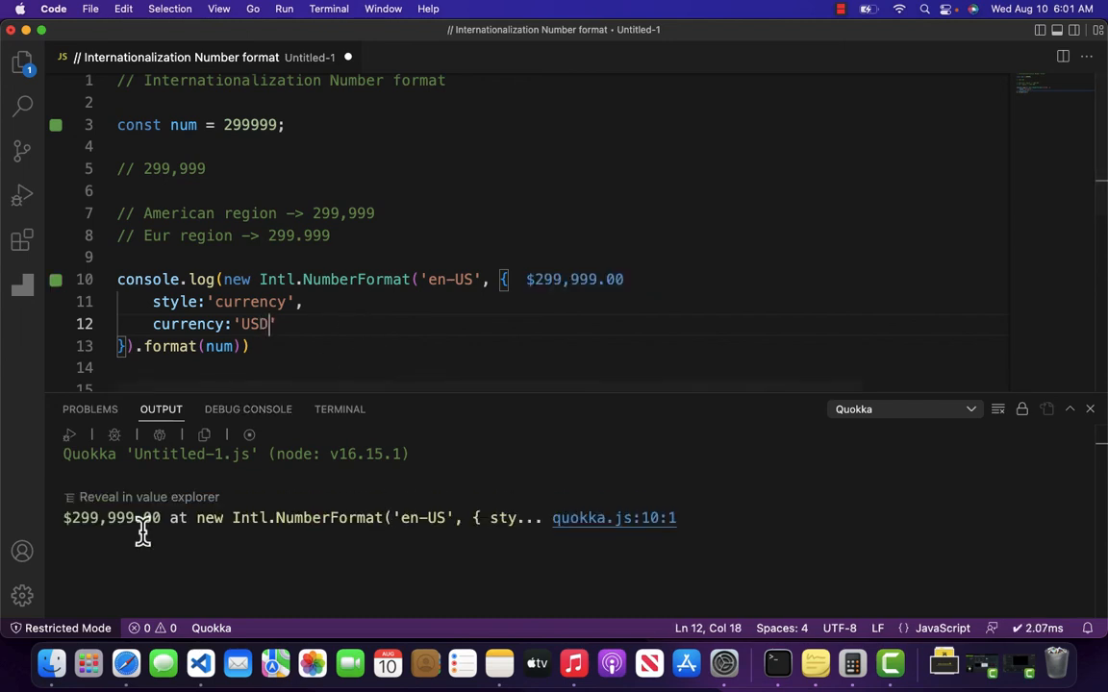